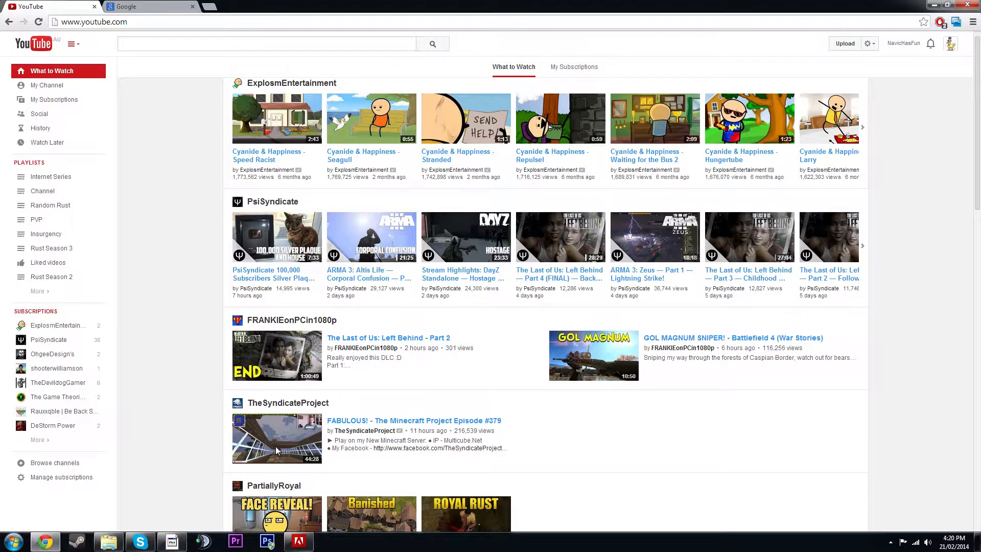
{"action": "mouse_move", "coordinate": [153, 115]}
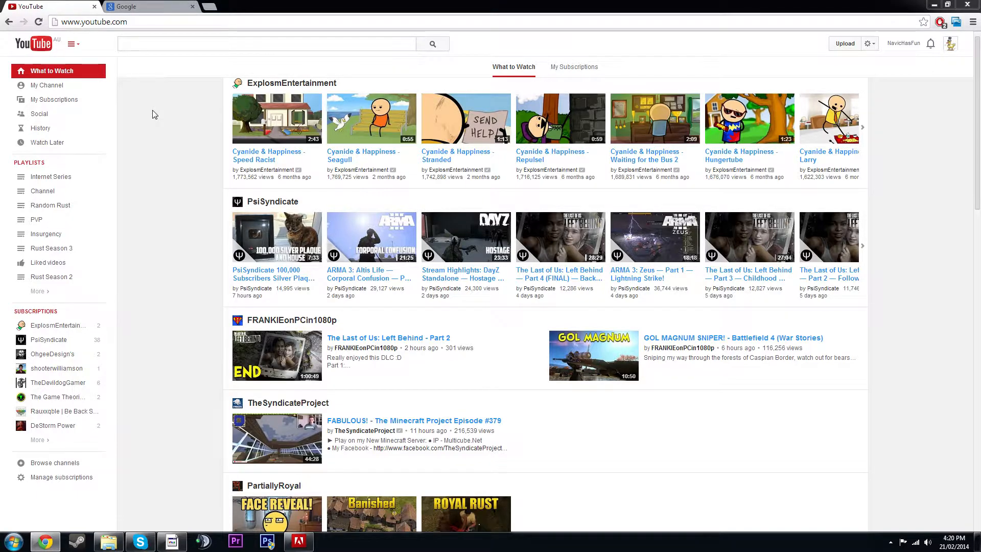
{"action": "mouse_move", "coordinate": [150, 128]}
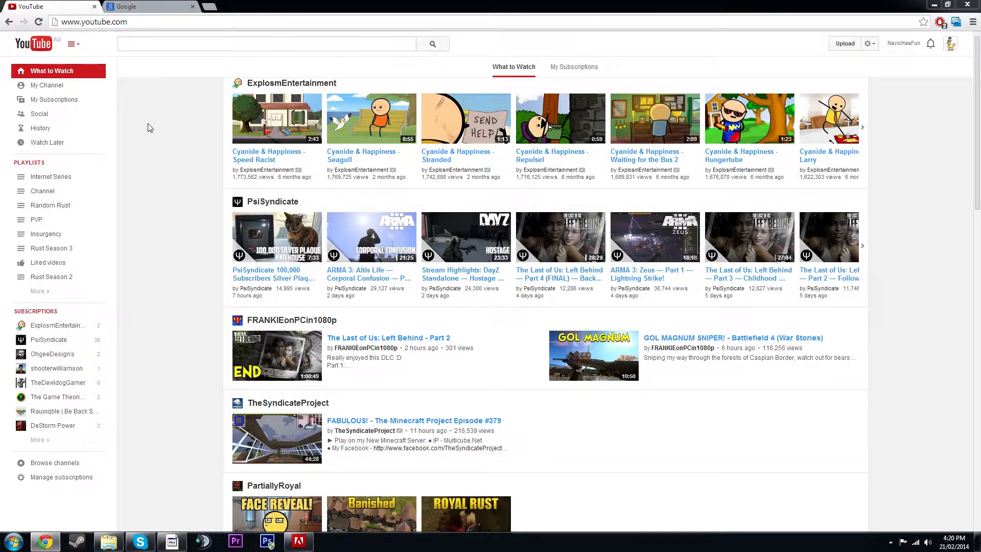
{"action": "mouse_move", "coordinate": [116, 61]}
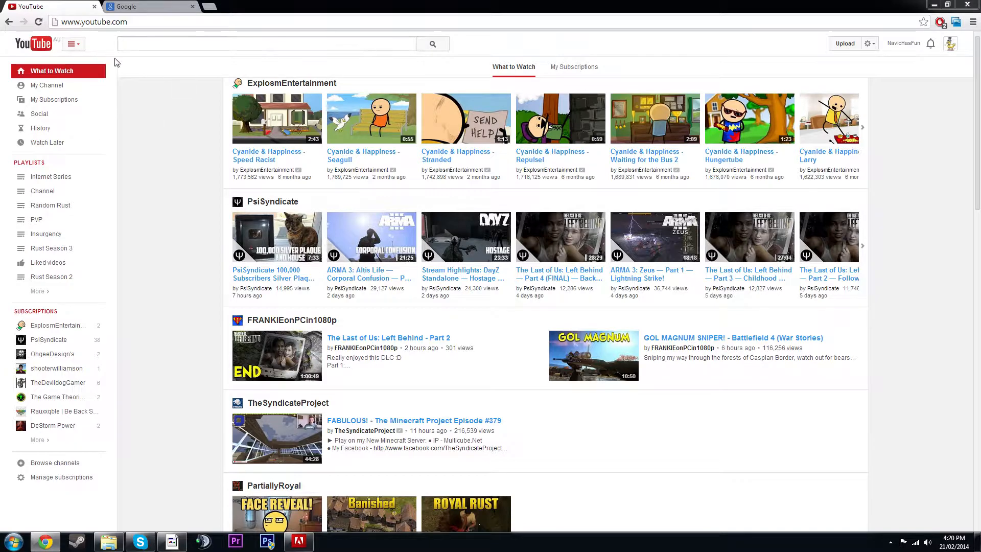
{"action": "mouse_move", "coordinate": [161, 76]}
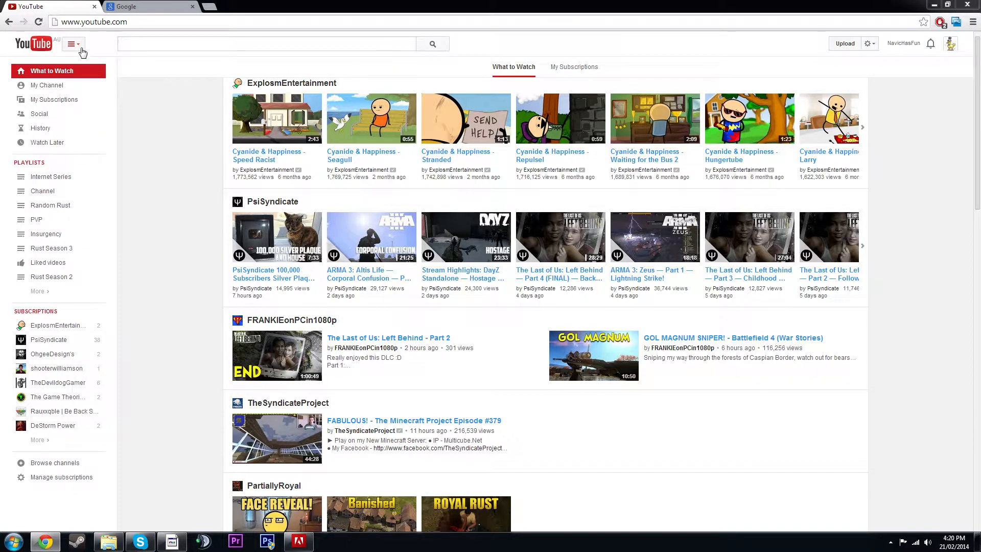
{"action": "mouse_move", "coordinate": [54, 98]}
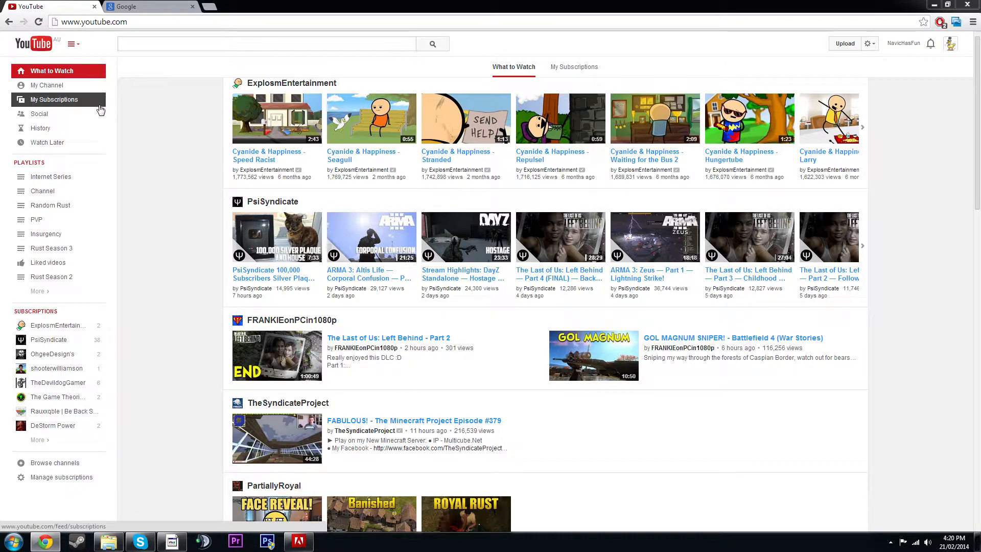
Collapse and restore the left guide, then switch to the My Subscriptions feed.
{"action": "left_click", "coordinate": [54, 98]}
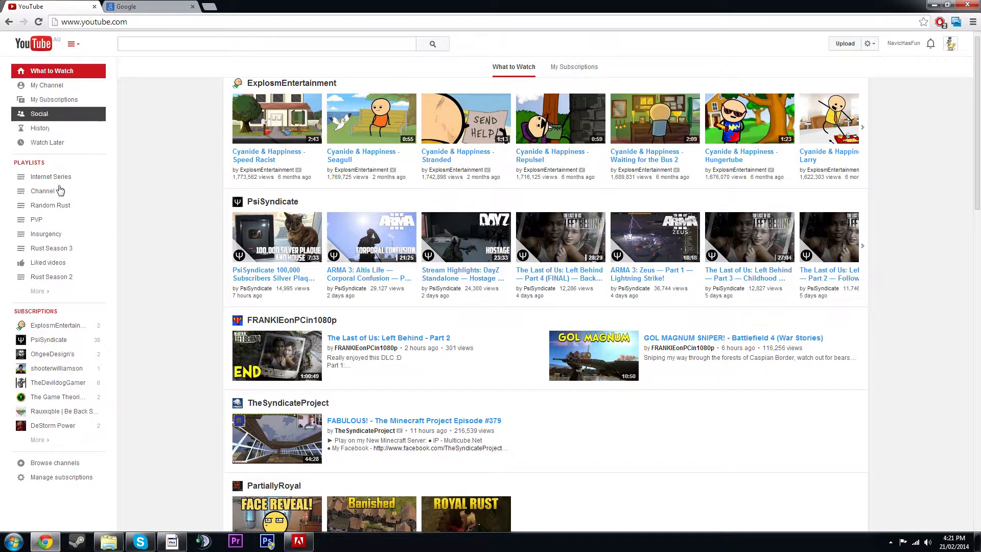
{"action": "mouse_move", "coordinate": [33, 496]}
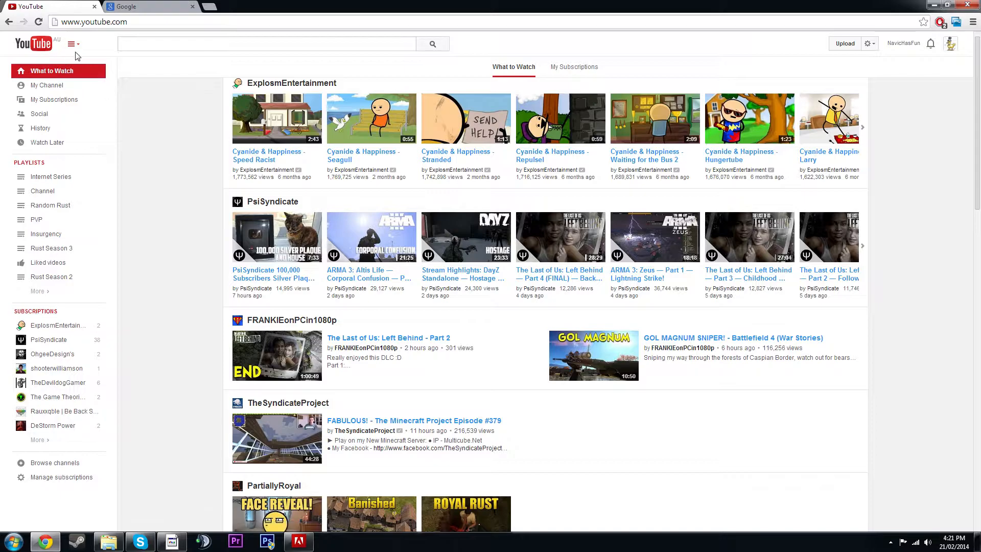
{"action": "left_click", "coordinate": [71, 44]}
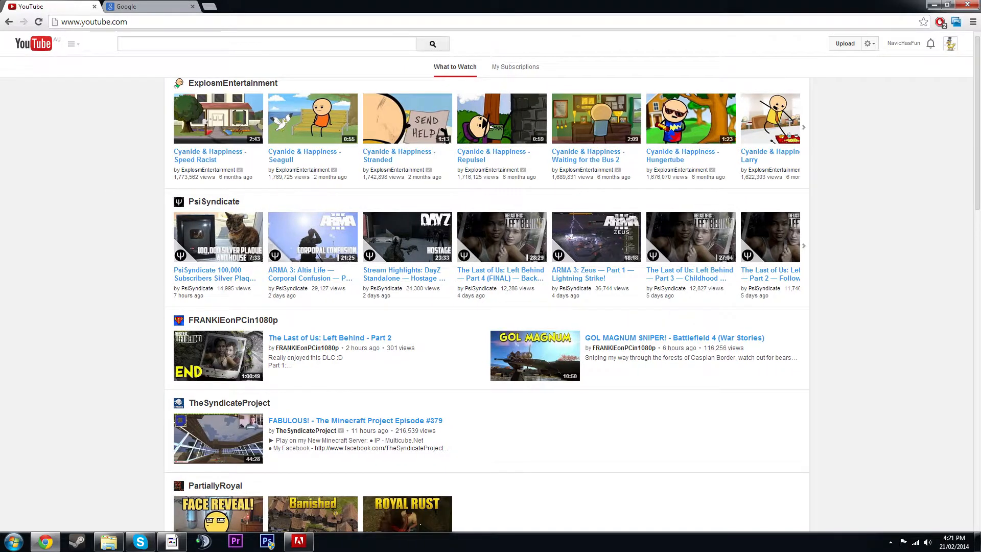
{"action": "mouse_move", "coordinate": [73, 44]}
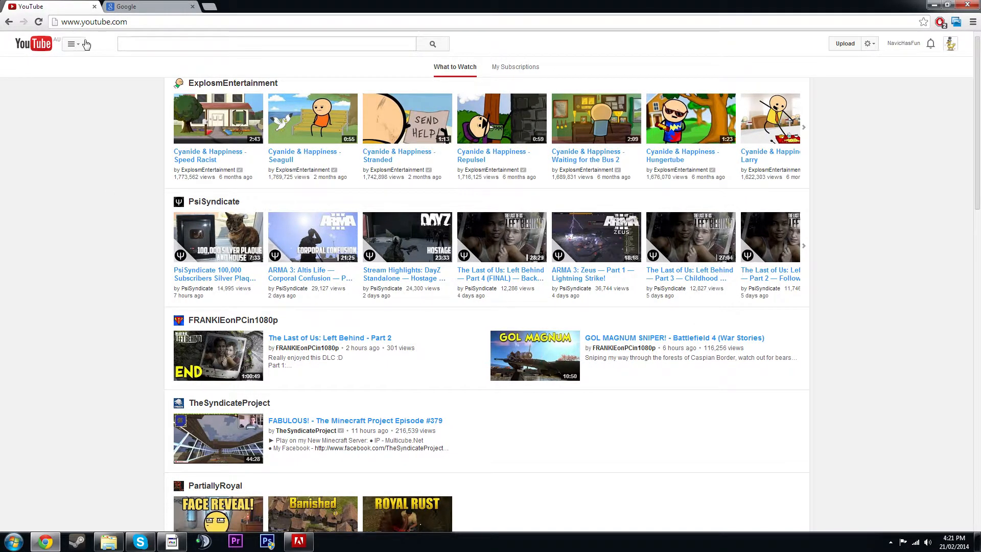
{"action": "left_click", "coordinate": [71, 43]}
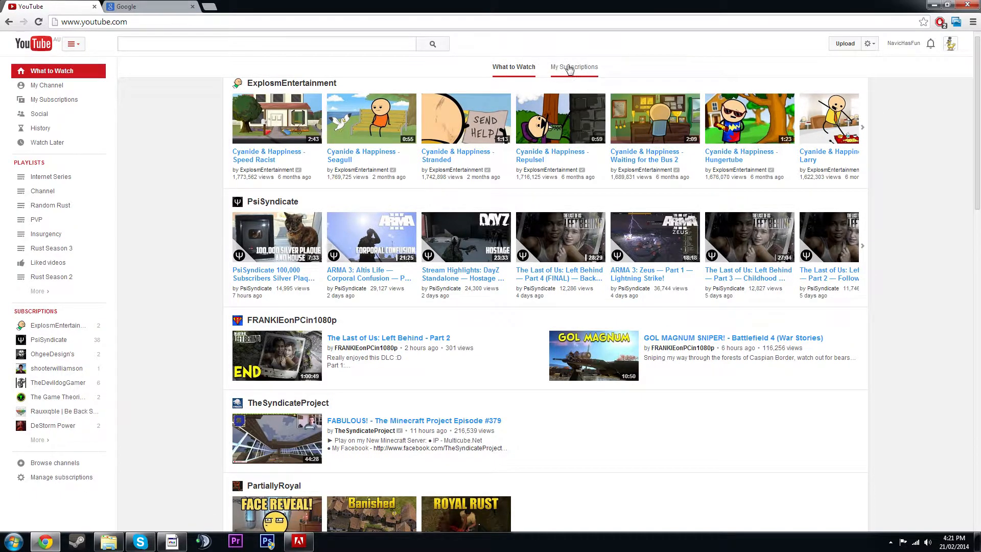
{"action": "left_click", "coordinate": [573, 67]}
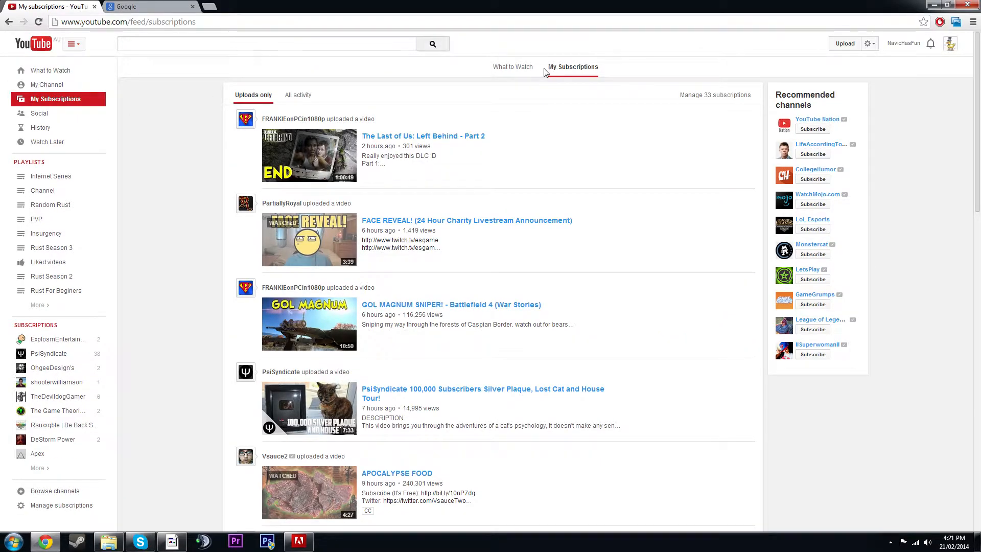
{"action": "mouse_move", "coordinate": [830, 70]}
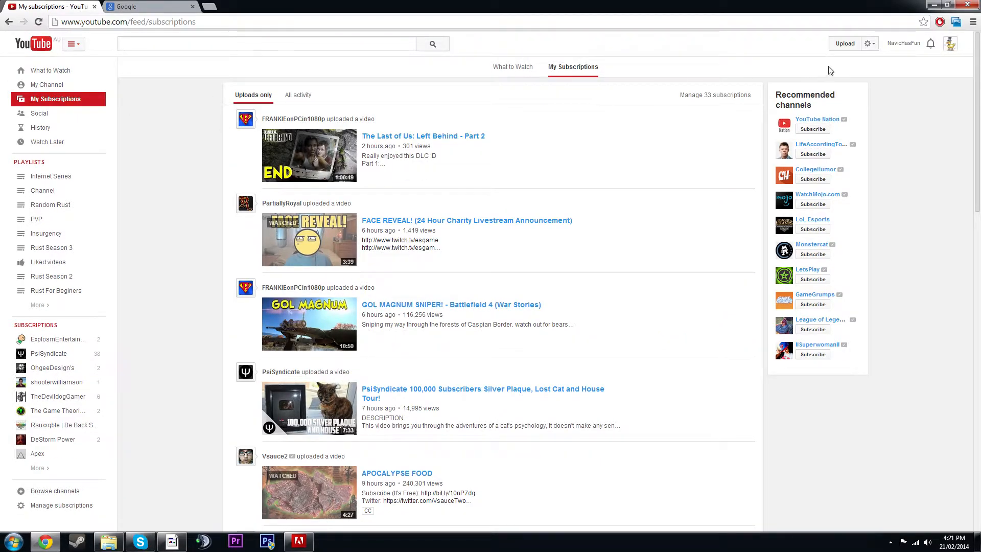
{"action": "mouse_move", "coordinate": [860, 57]}
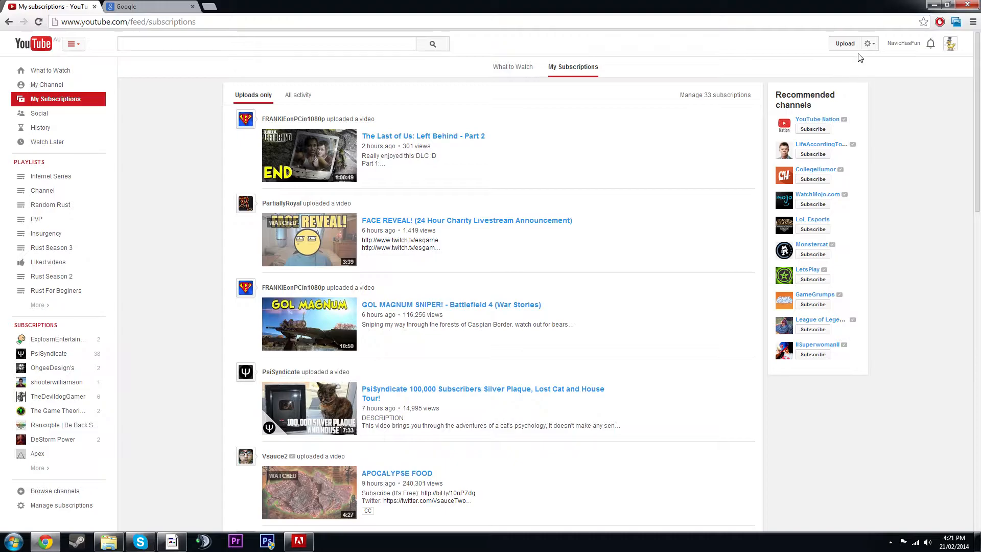
{"action": "mouse_move", "coordinate": [879, 48]}
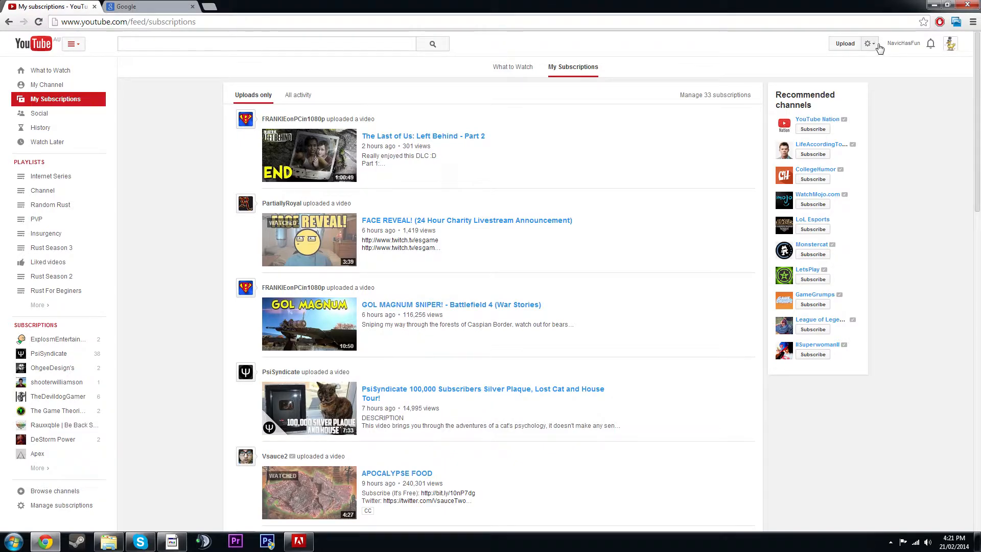
{"action": "left_click", "coordinate": [868, 43]}
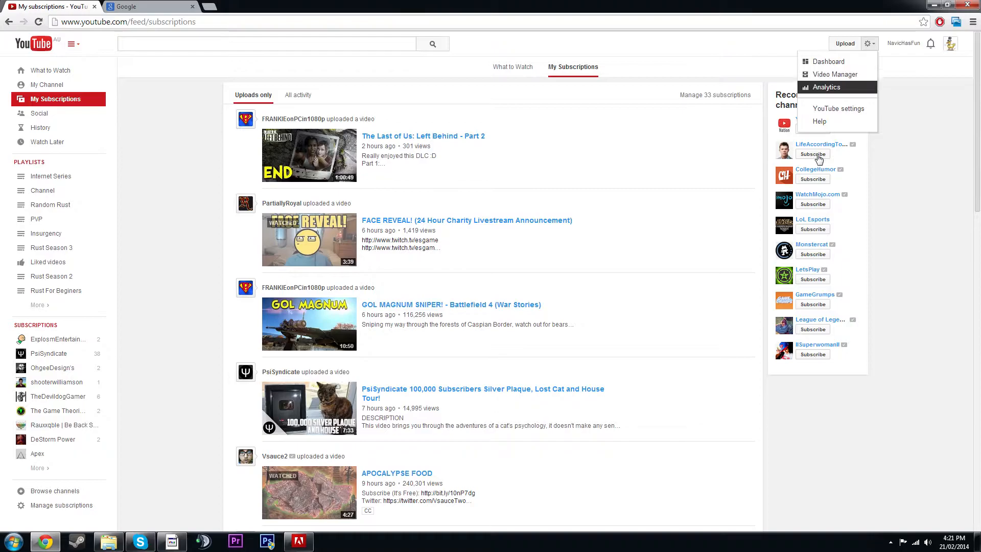
{"action": "mouse_move", "coordinate": [862, 74]}
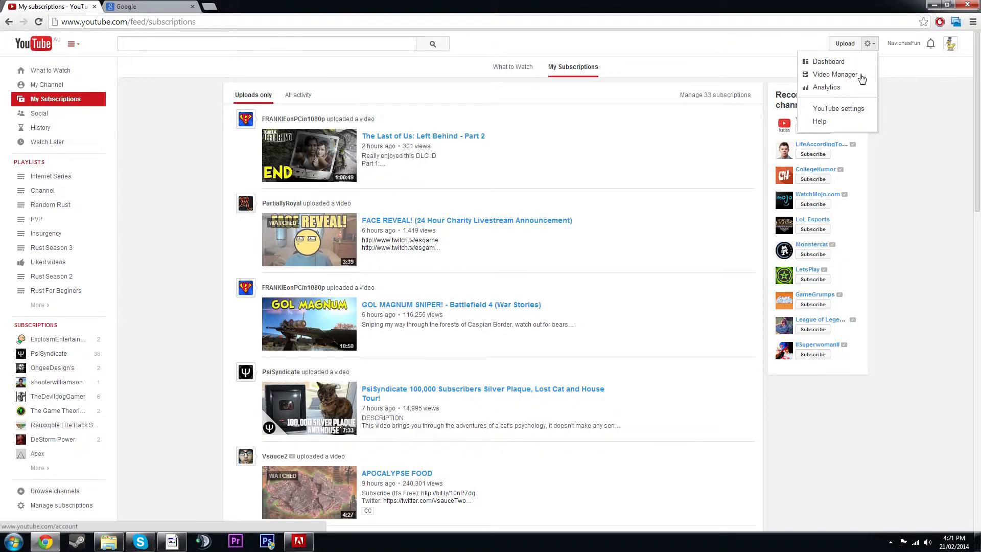
{"action": "mouse_move", "coordinate": [817, 121]}
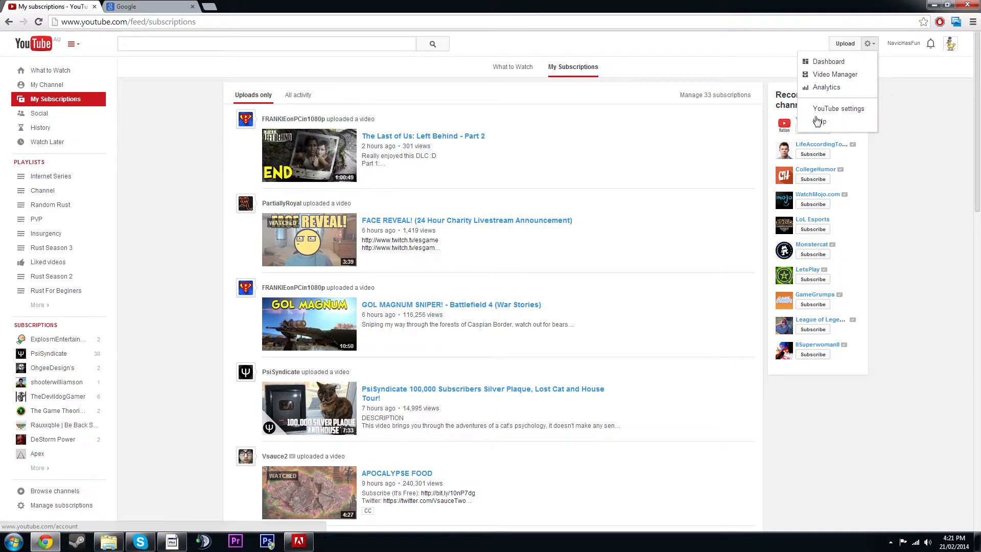
{"action": "mouse_move", "coordinate": [827, 62]}
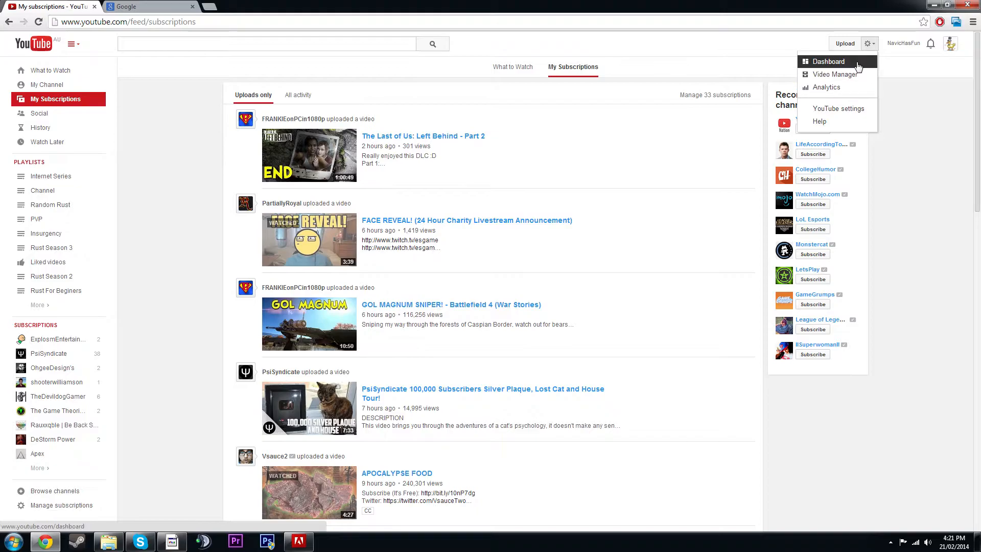
{"action": "mouse_move", "coordinate": [850, 70]}
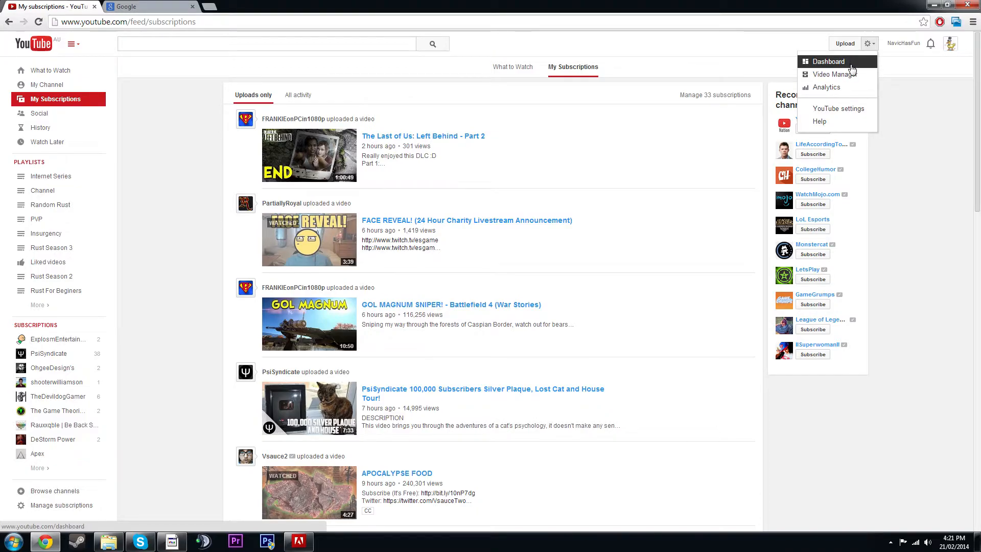
{"action": "mouse_move", "coordinate": [833, 73]}
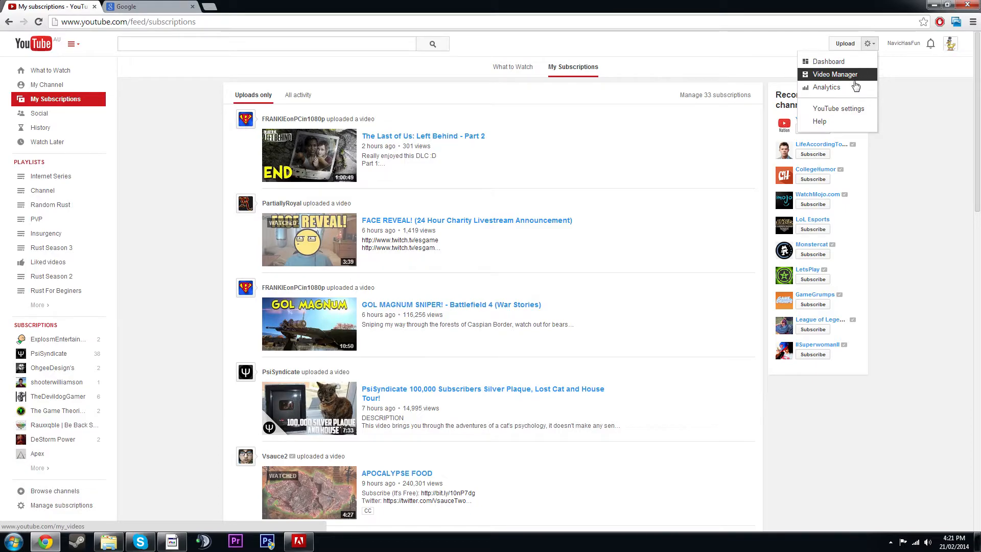
{"action": "mouse_move", "coordinate": [826, 87]}
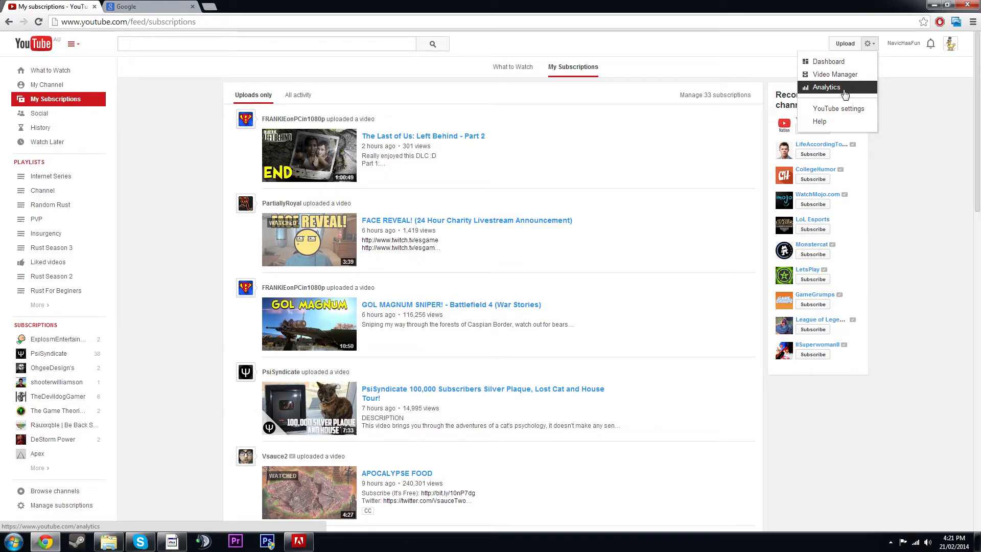
{"action": "mouse_move", "coordinate": [837, 87]}
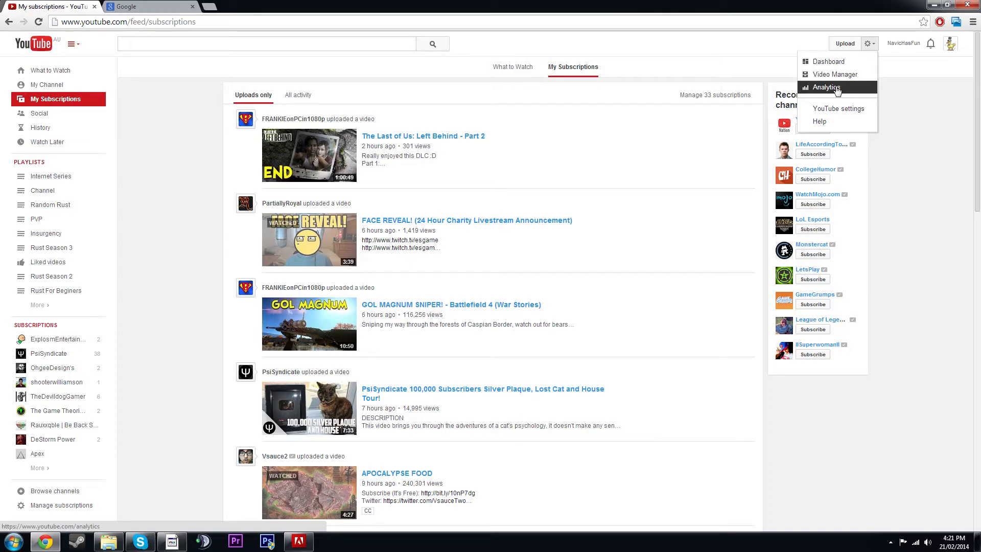
{"action": "mouse_move", "coordinate": [837, 108]}
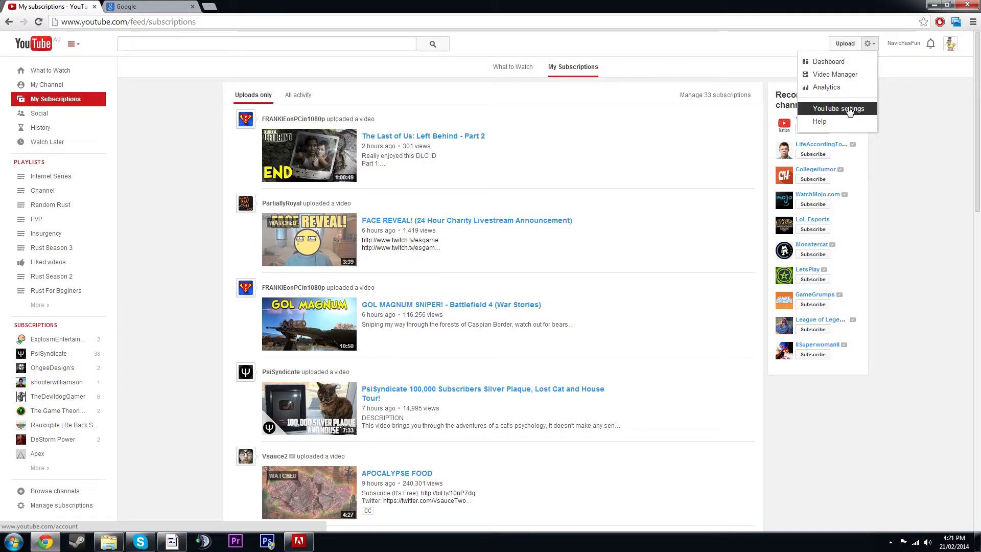
{"action": "left_click", "coordinate": [950, 42]}
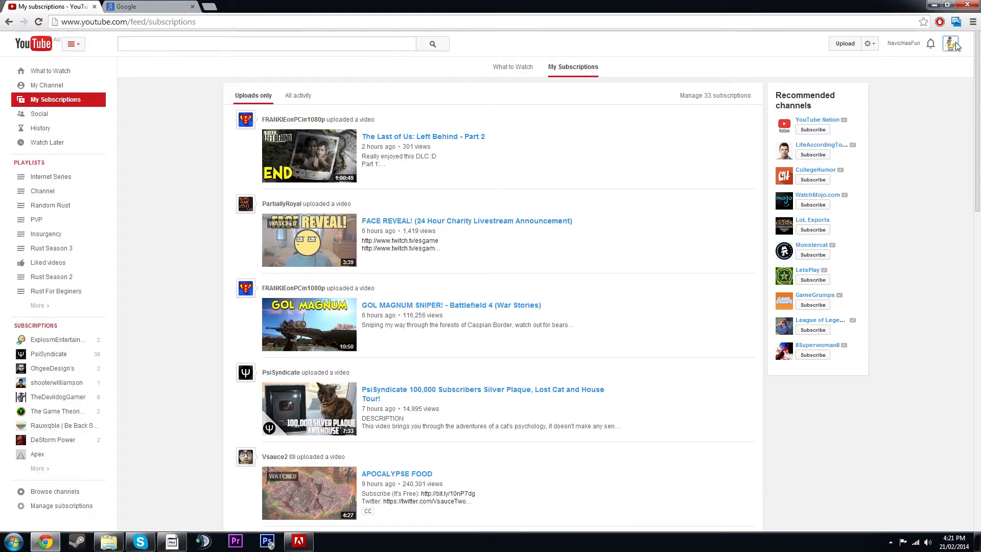
{"action": "mouse_move", "coordinate": [413, 95]}
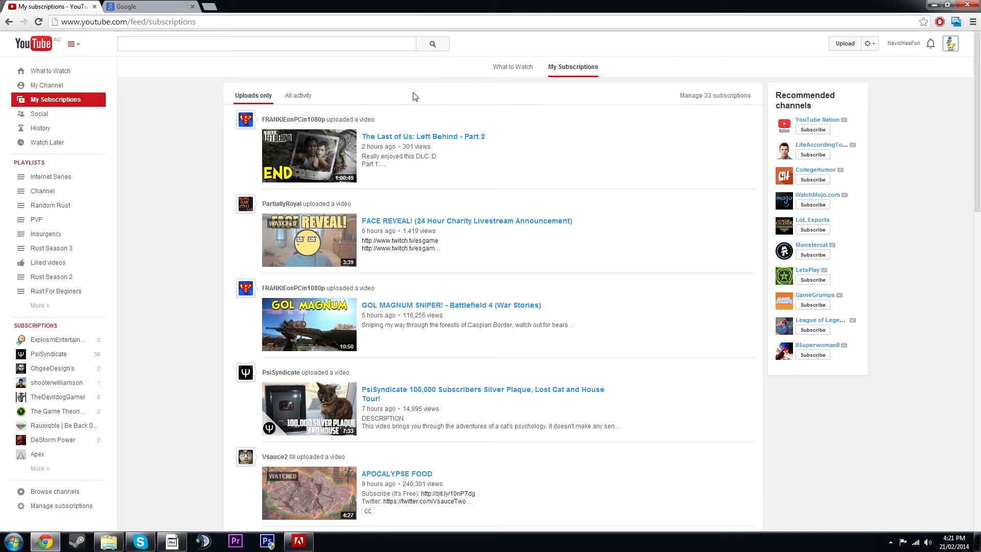